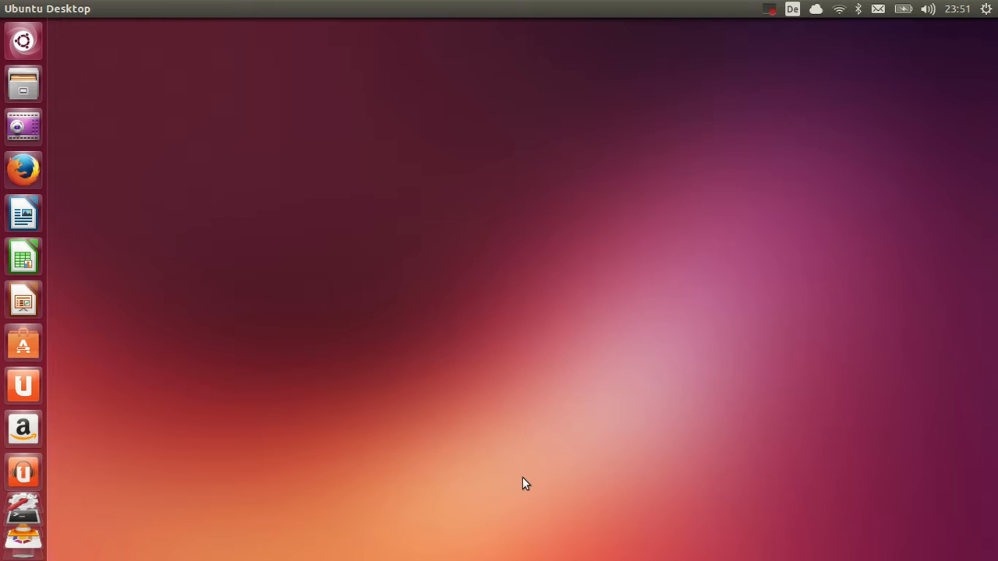
mouse_move(468, 452)
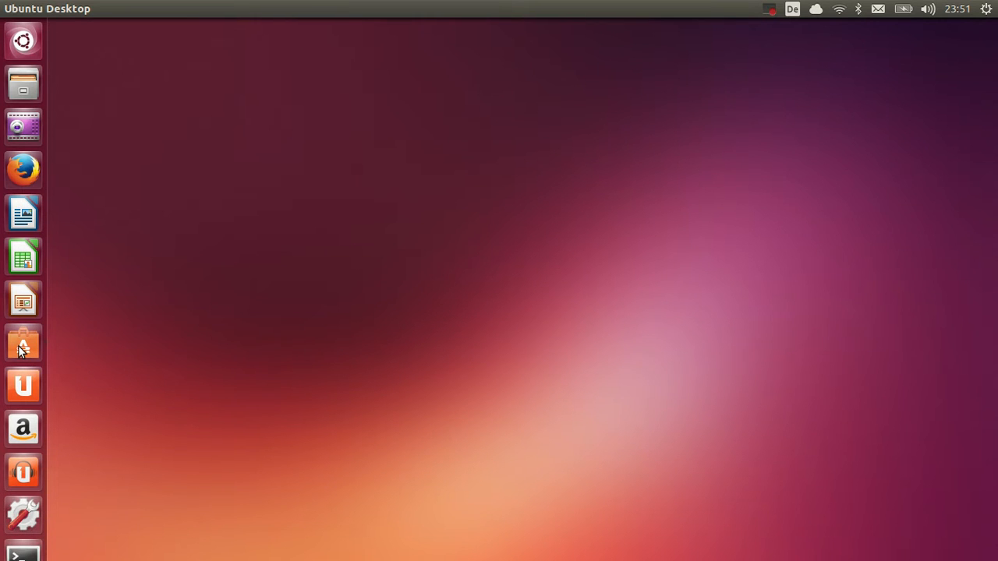
mouse_move(22, 343)
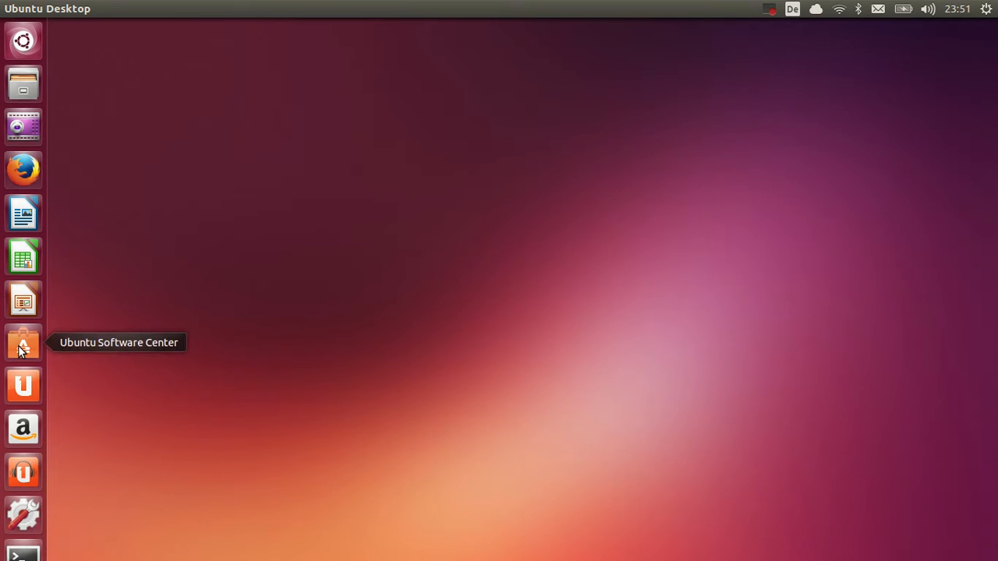
Launch Ubuntu Software Center and search 'chrom' to surface Chromium Web Browser
click(21, 343)
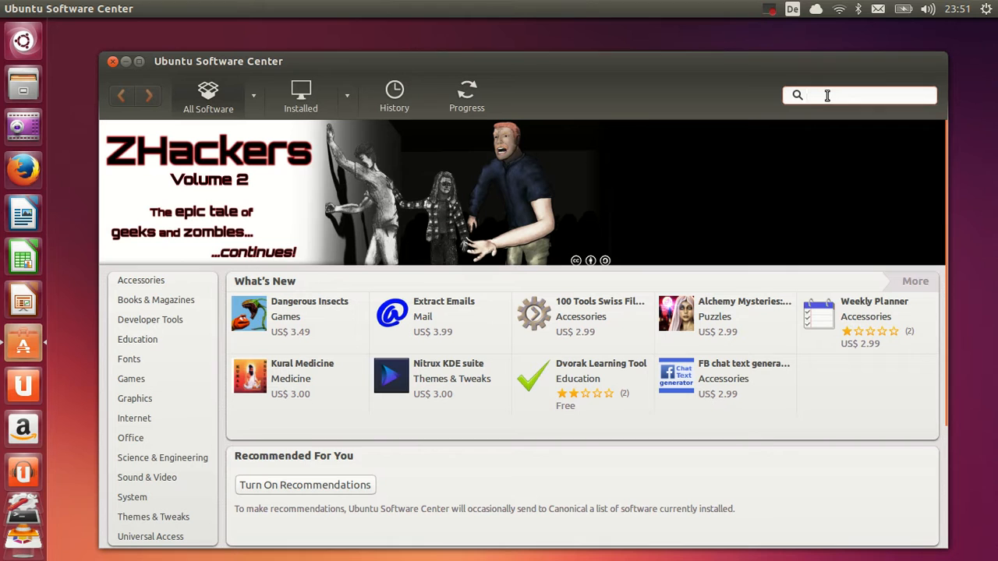
text(c)
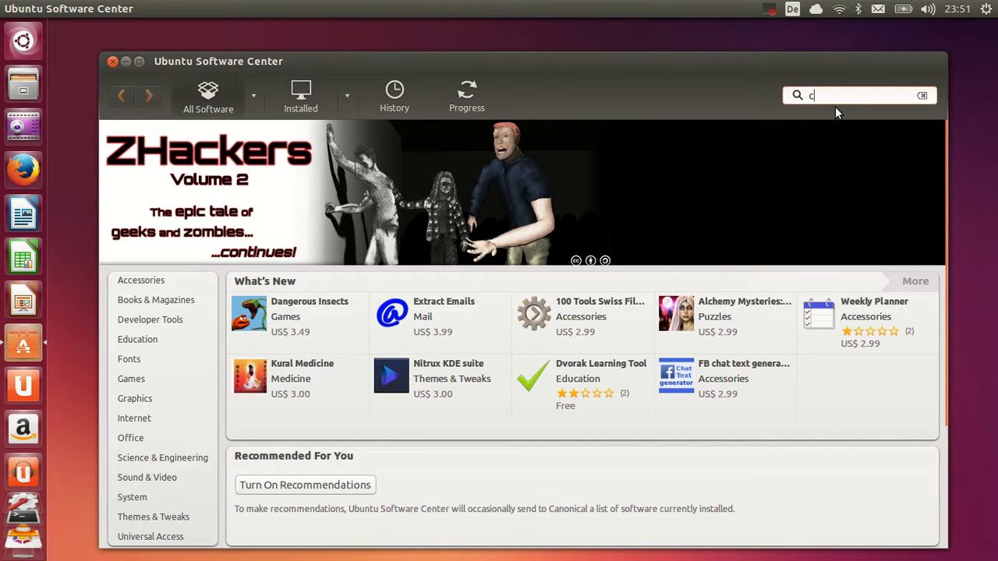
text(hrom)
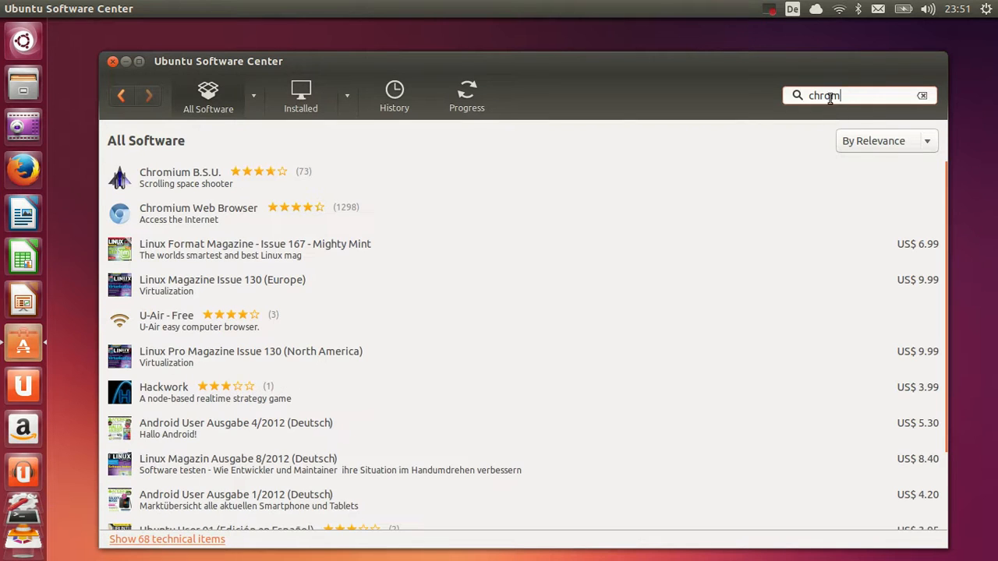
key(BackSpace)
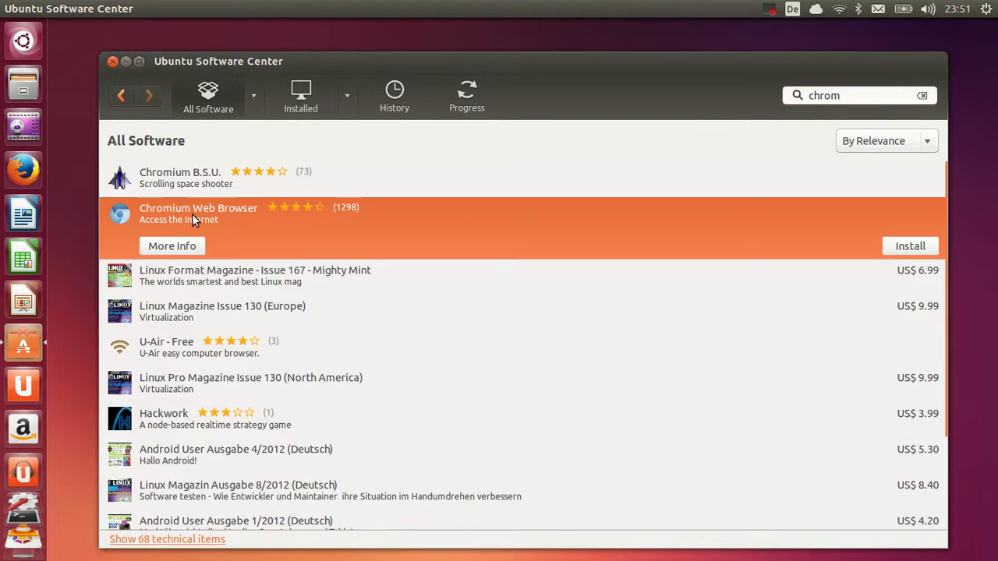
mouse_move(218, 221)
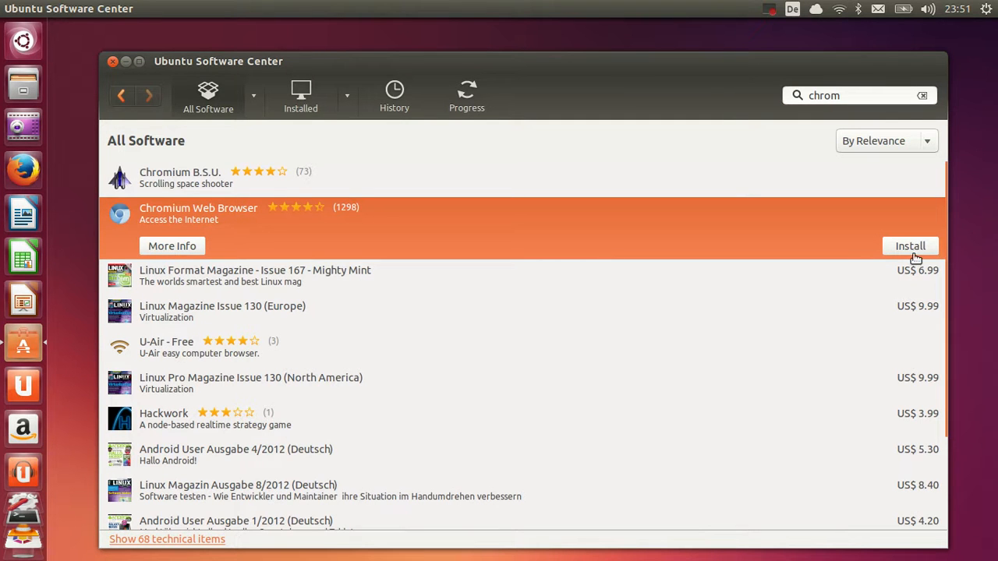
Install Chromium Web Browser, authenticating with the administrator password
click(911, 246)
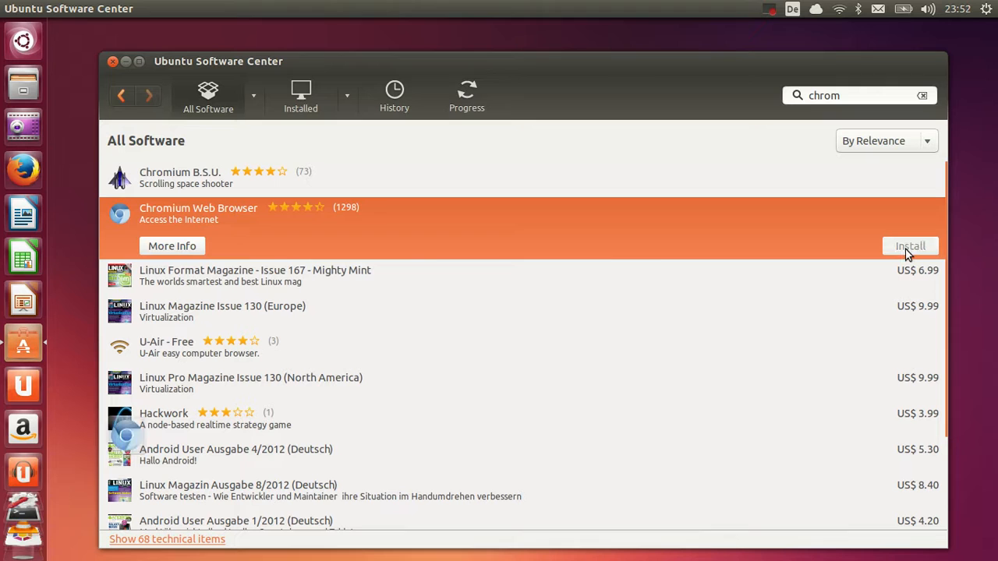
click(911, 246)
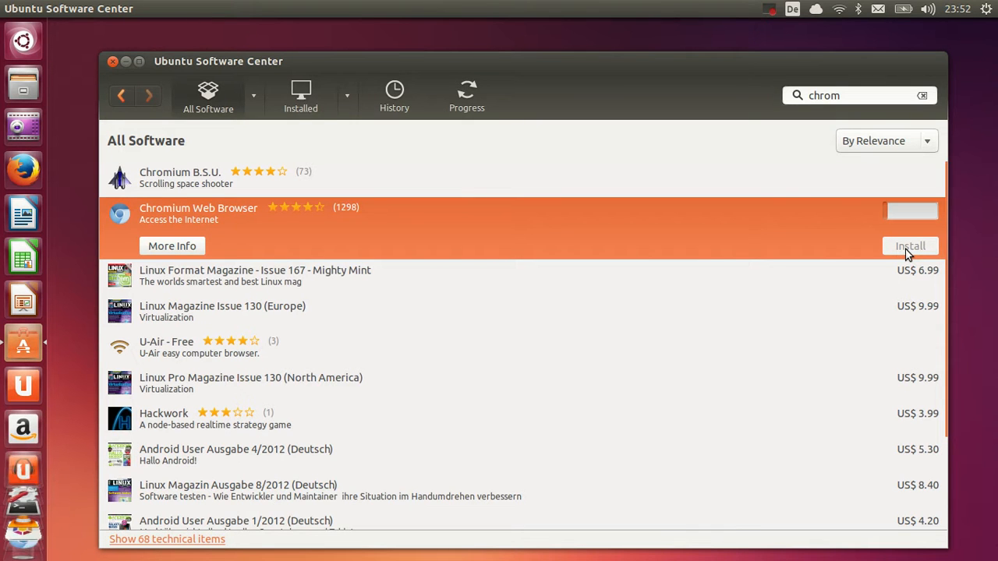
click(911, 246)
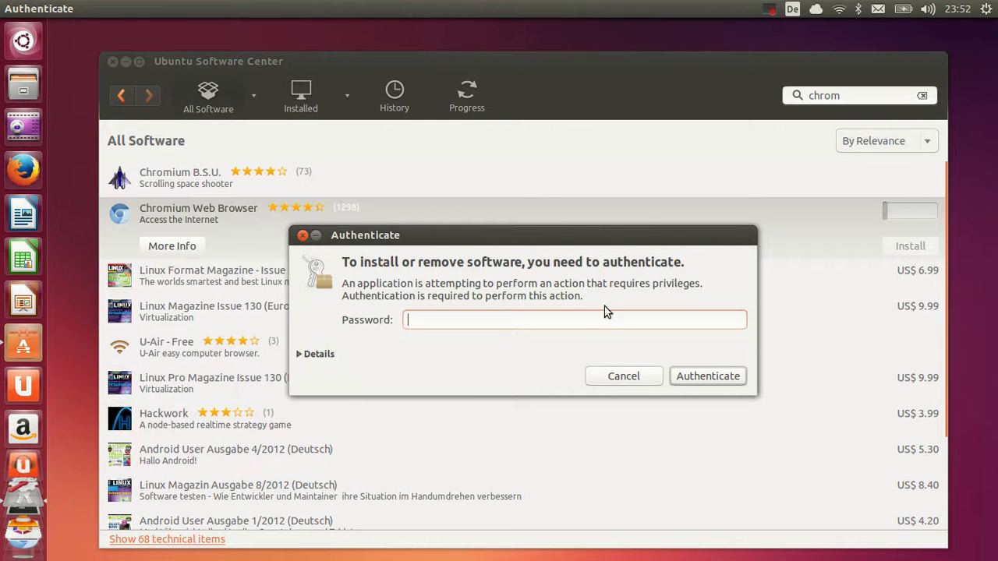
mouse_move(586, 319)
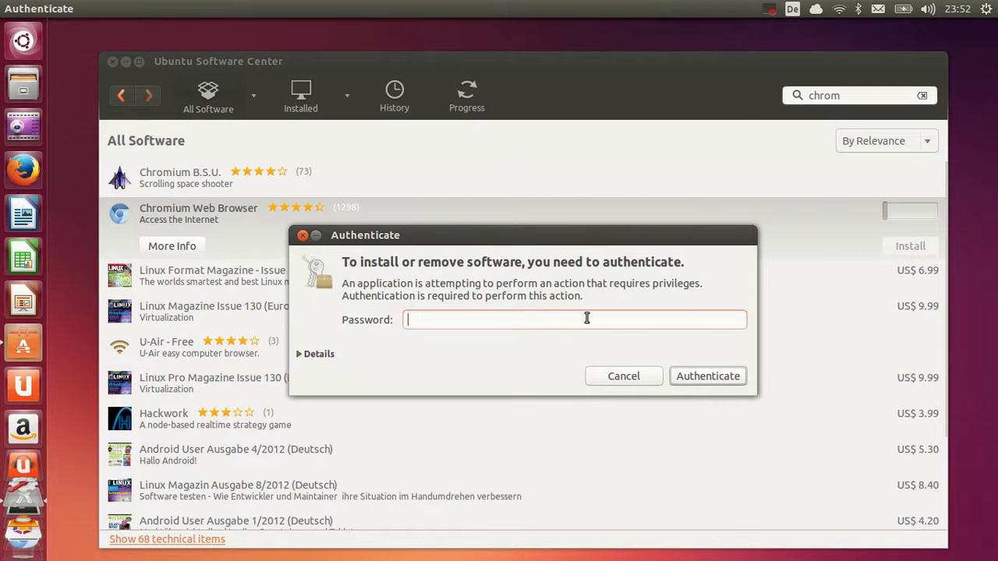
text(••)
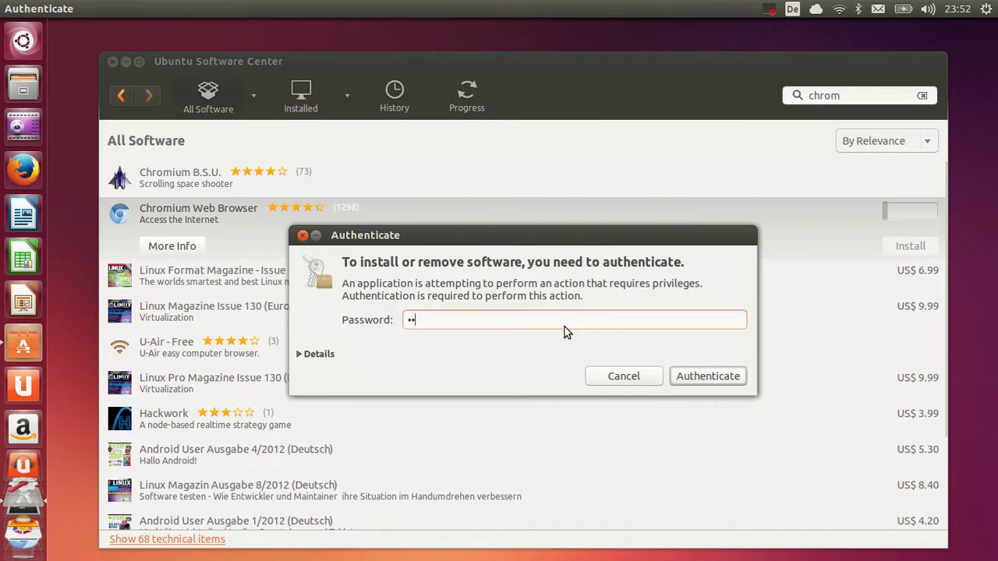
text(••••)
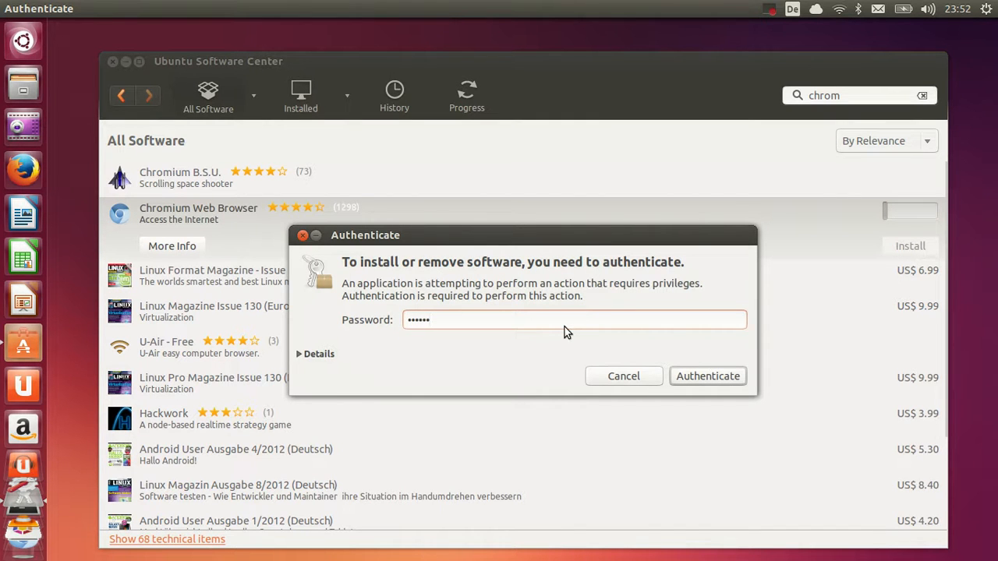
click(708, 376)
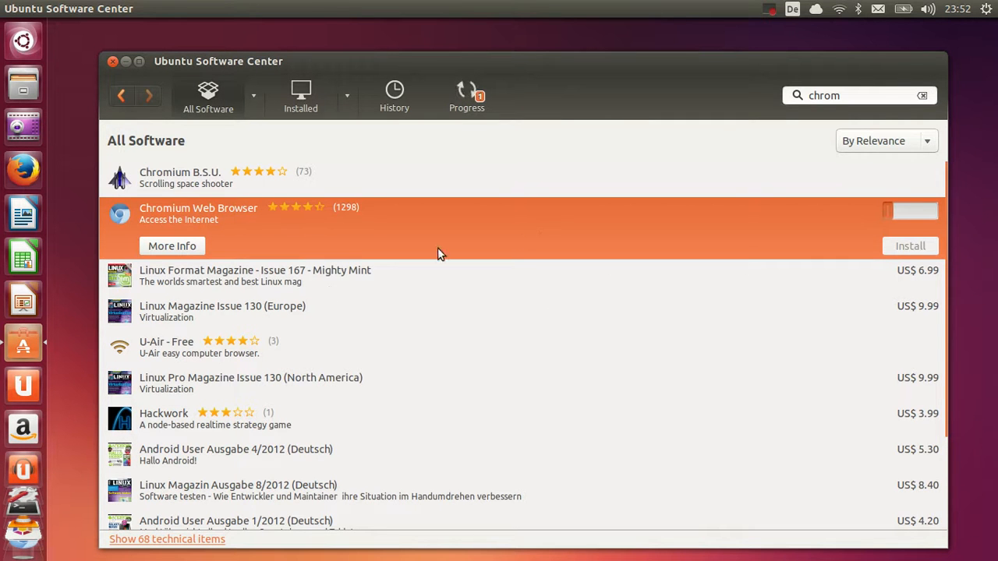
mouse_move(768, 203)
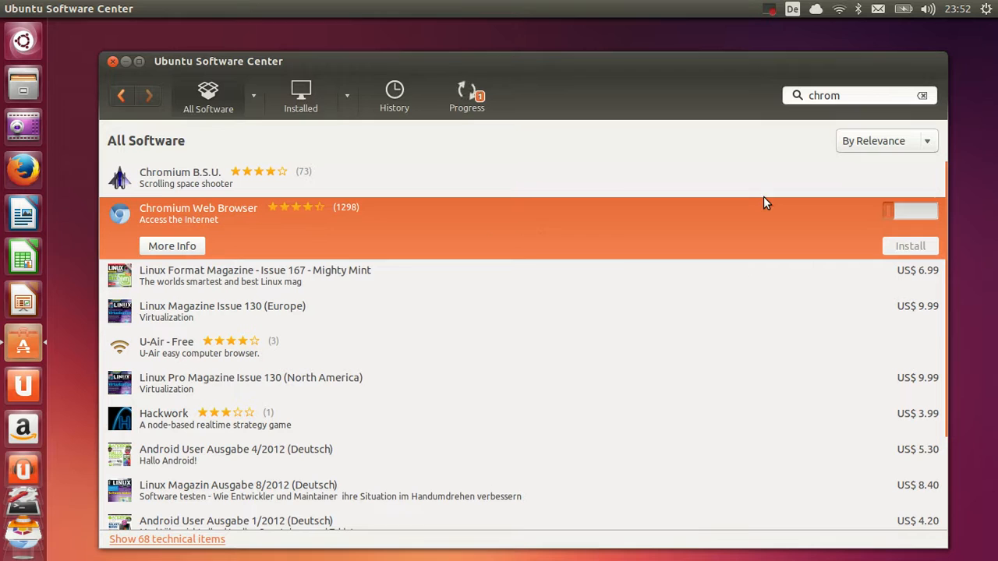
mouse_move(753, 248)
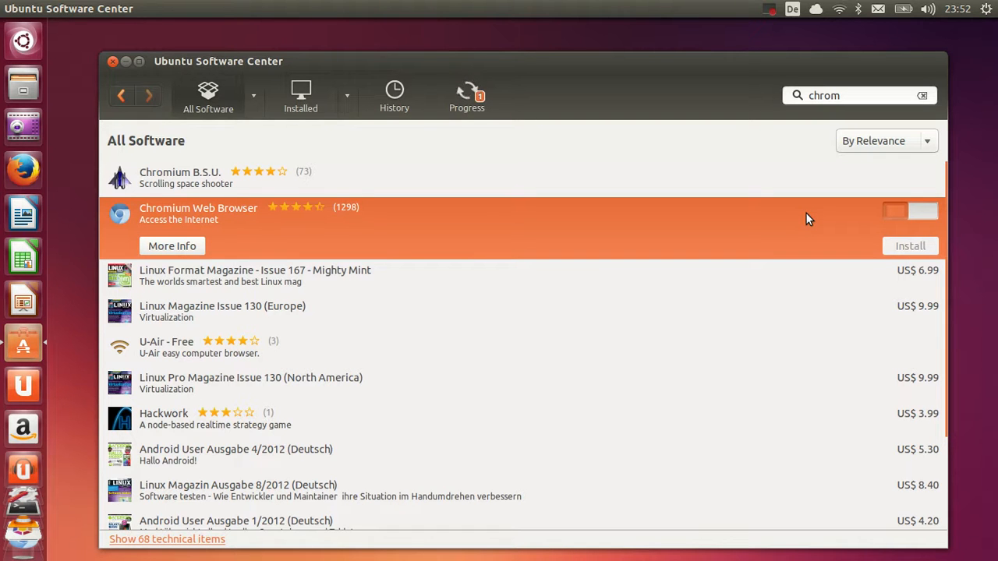
mouse_move(835, 218)
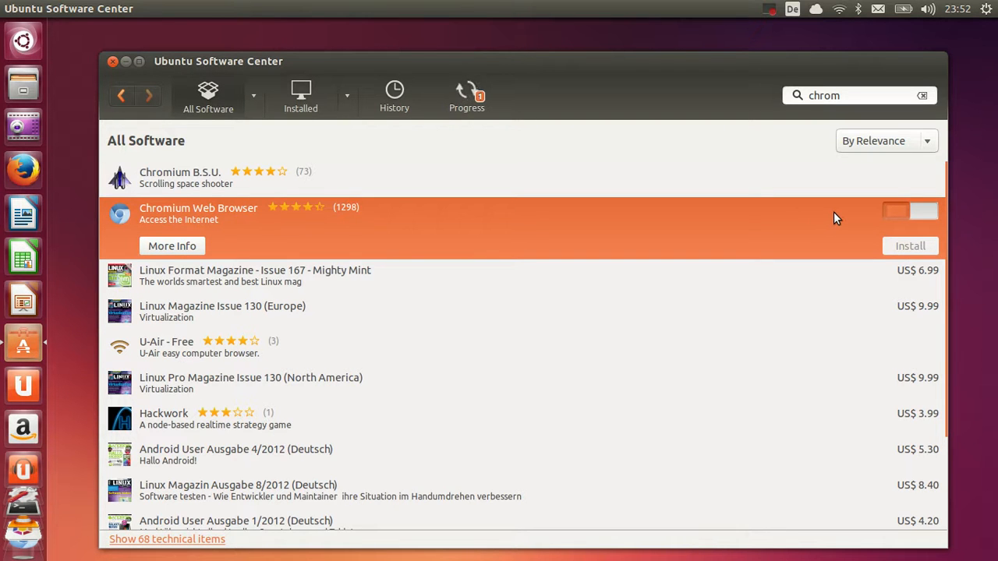
mouse_move(919, 222)
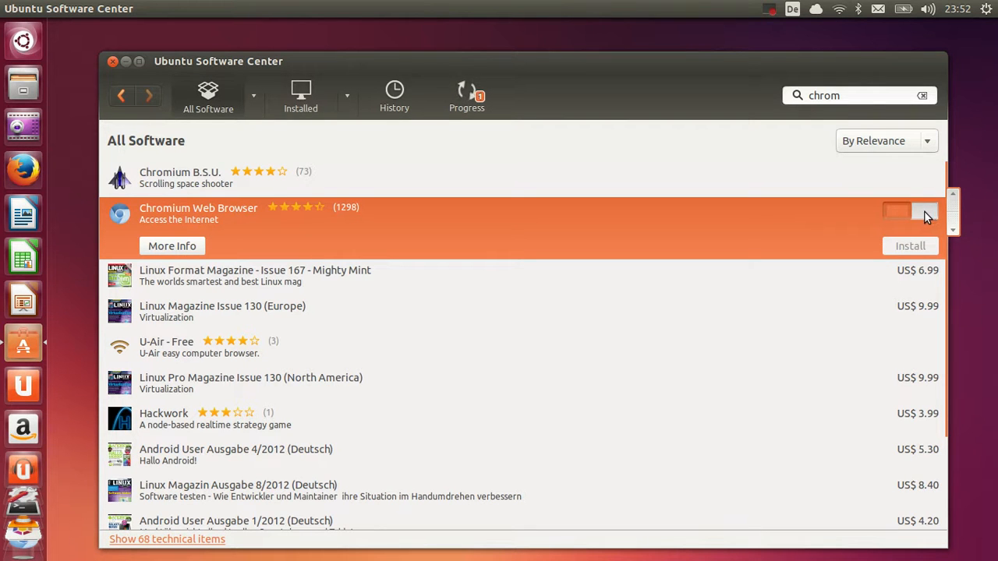
mouse_move(777, 35)
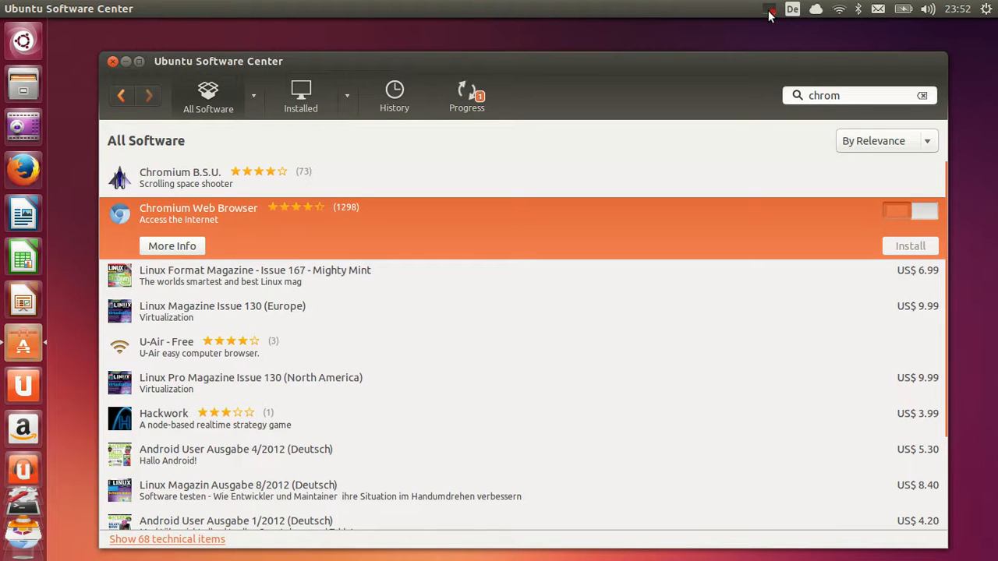
With installation finished, bring up the Unity Dash search for applications and files
click(771, 9)
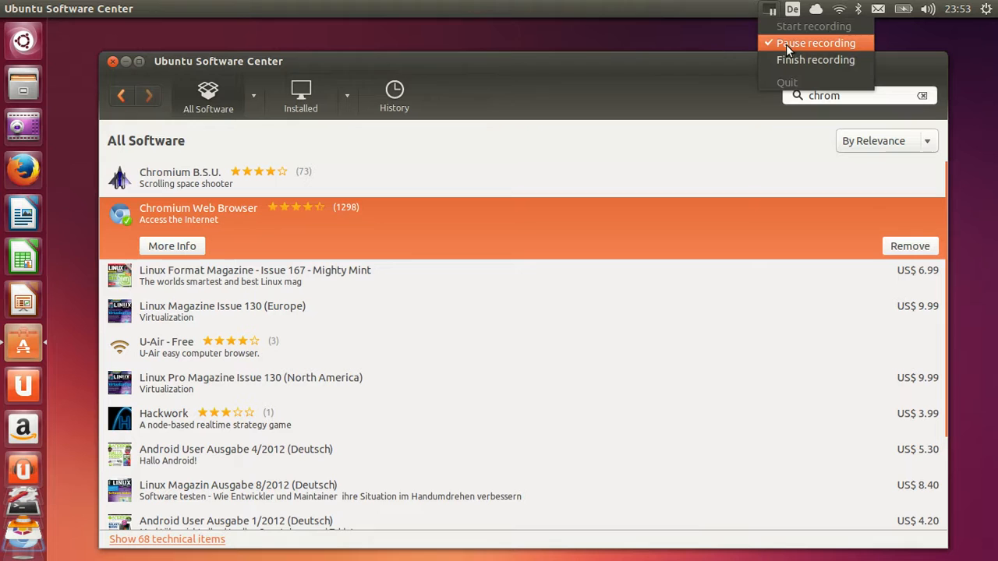
click(815, 44)
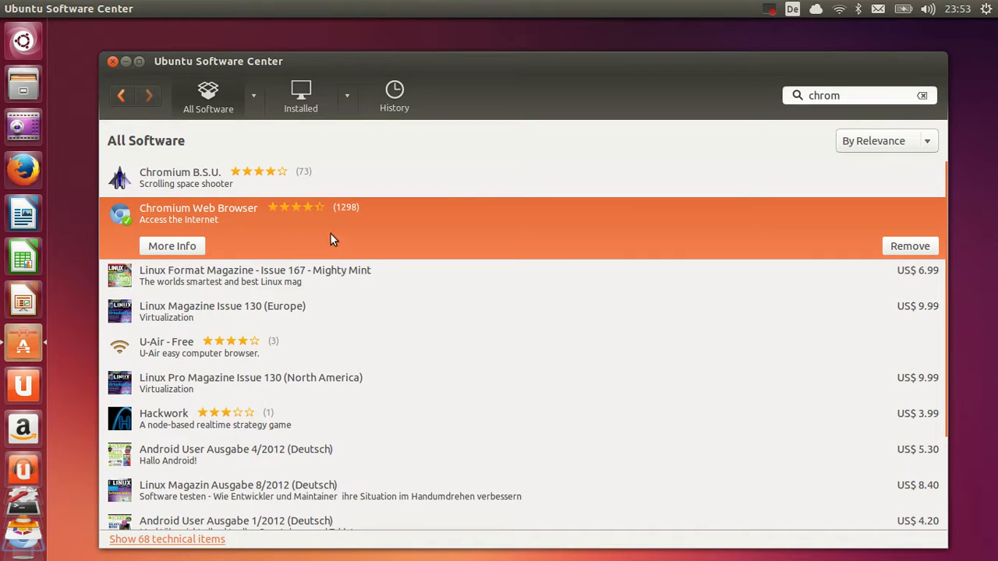
mouse_move(304, 240)
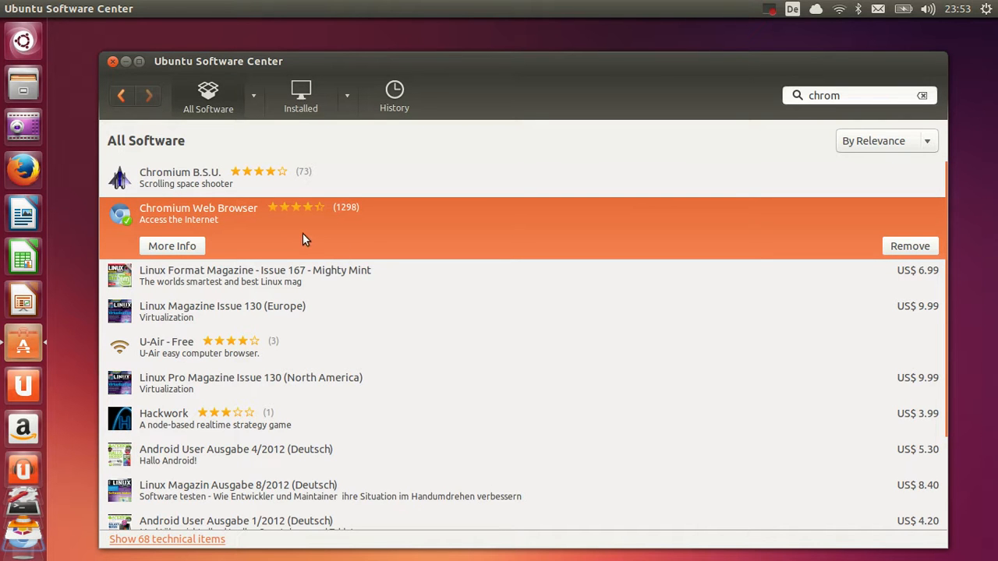
mouse_move(46, 50)
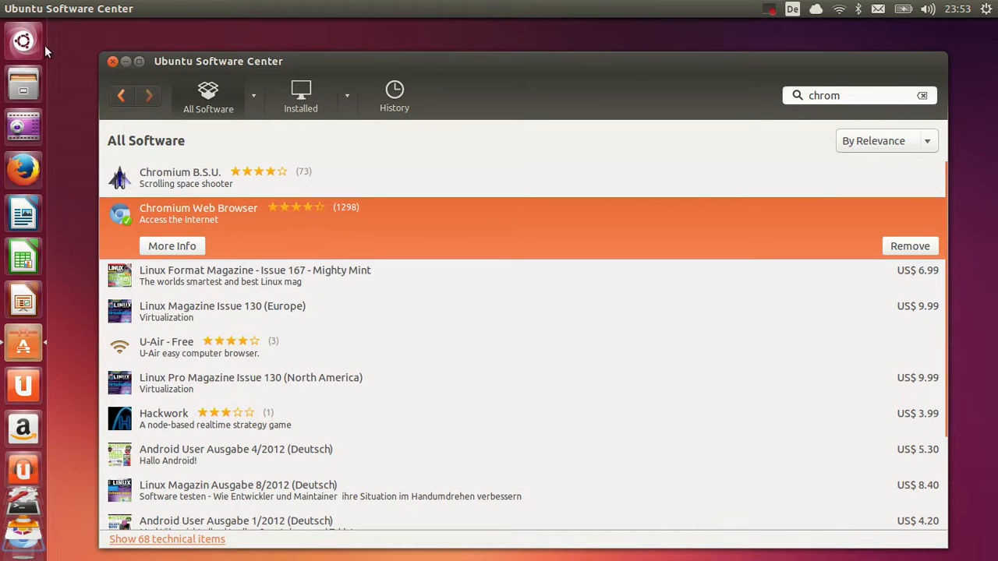
mouse_move(22, 41)
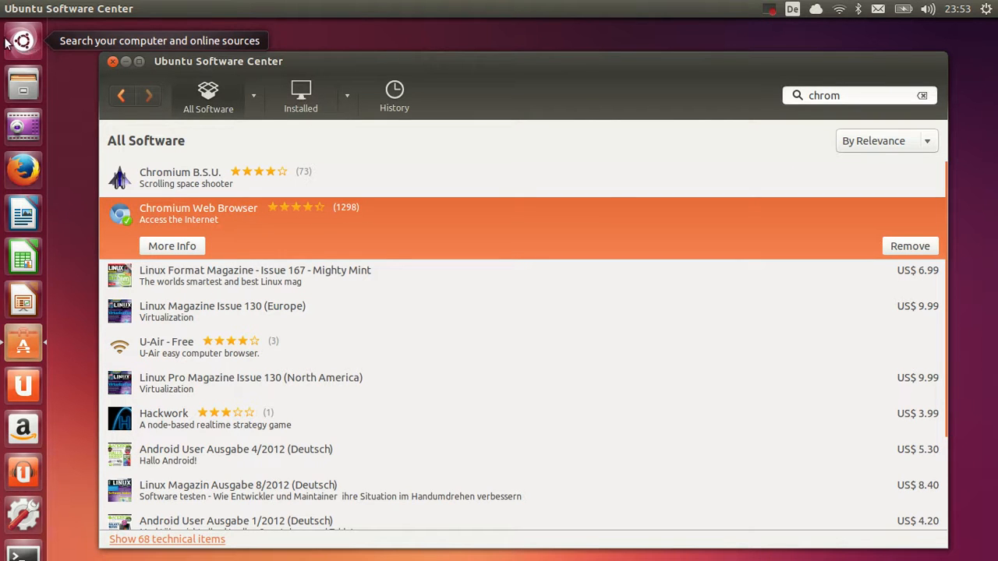
mouse_move(22, 41)
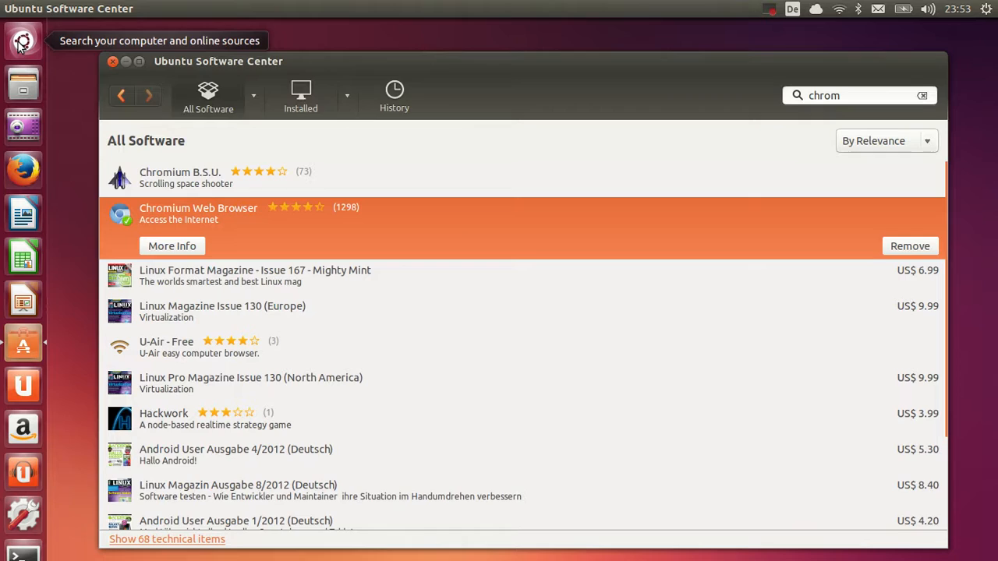
click(22, 40)
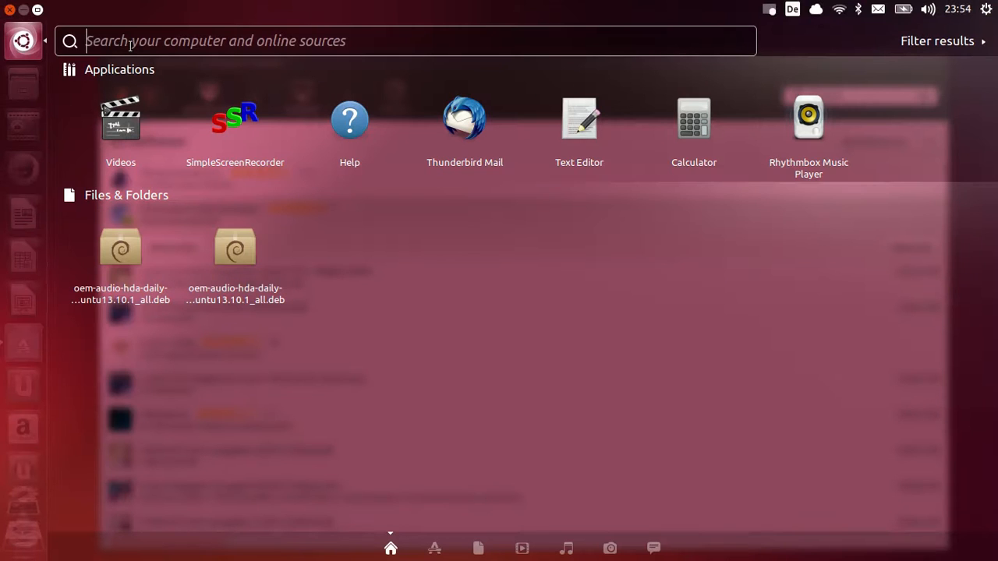
Search 'chr' in the Dash to find Chromium Web Browser and pin it to the launcher
text(chr)
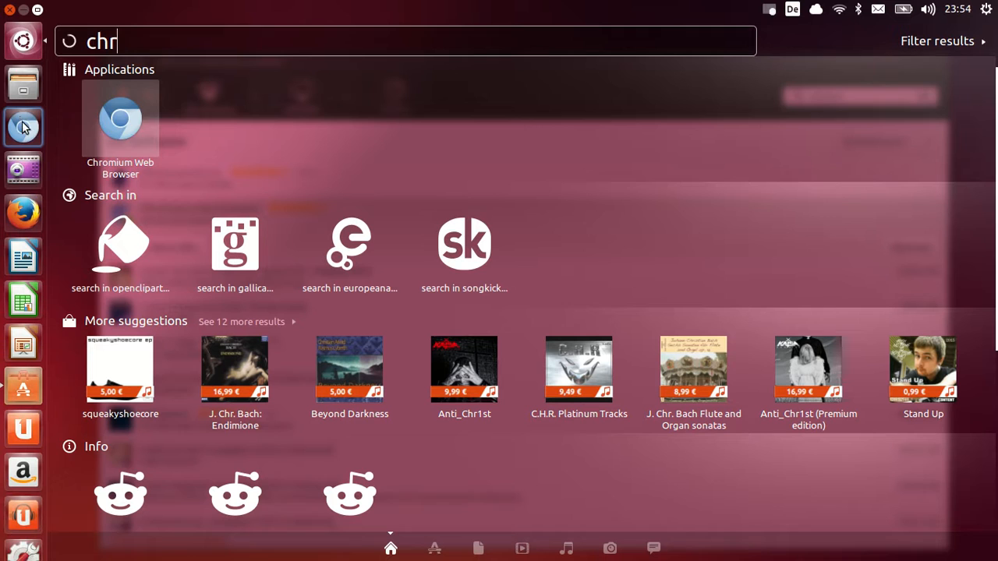
mouse_move(120, 117)
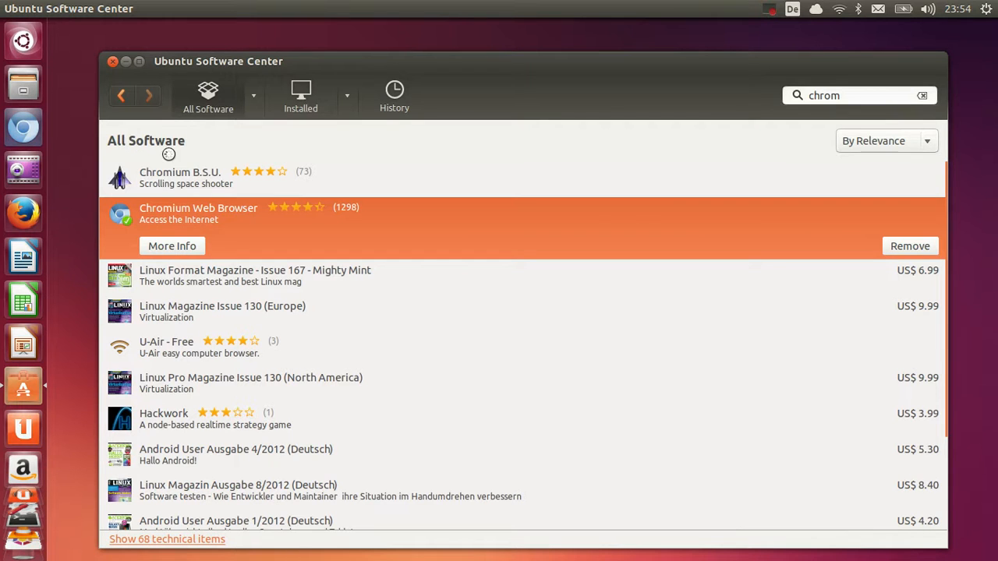
mouse_move(289, 203)
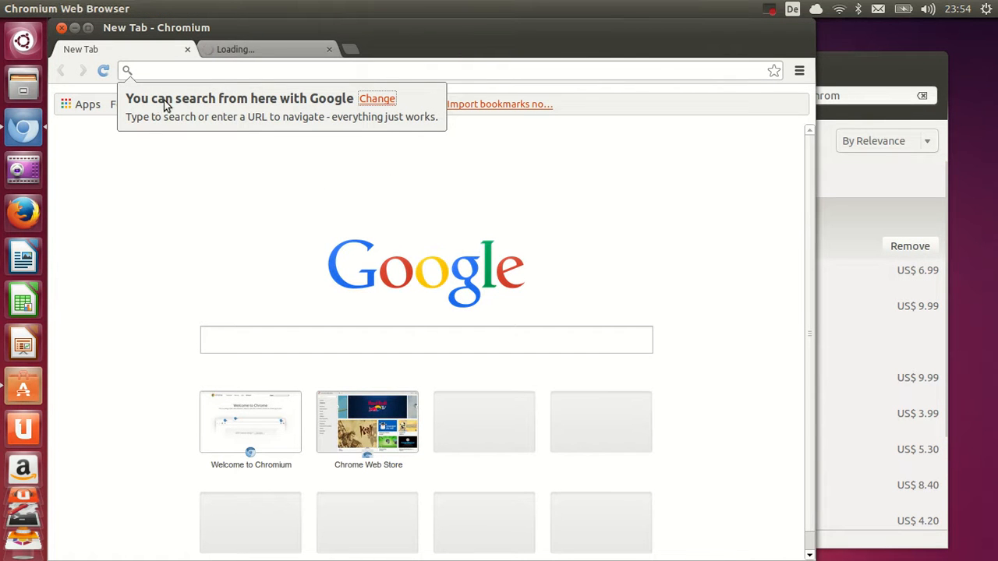
mouse_move(231, 106)
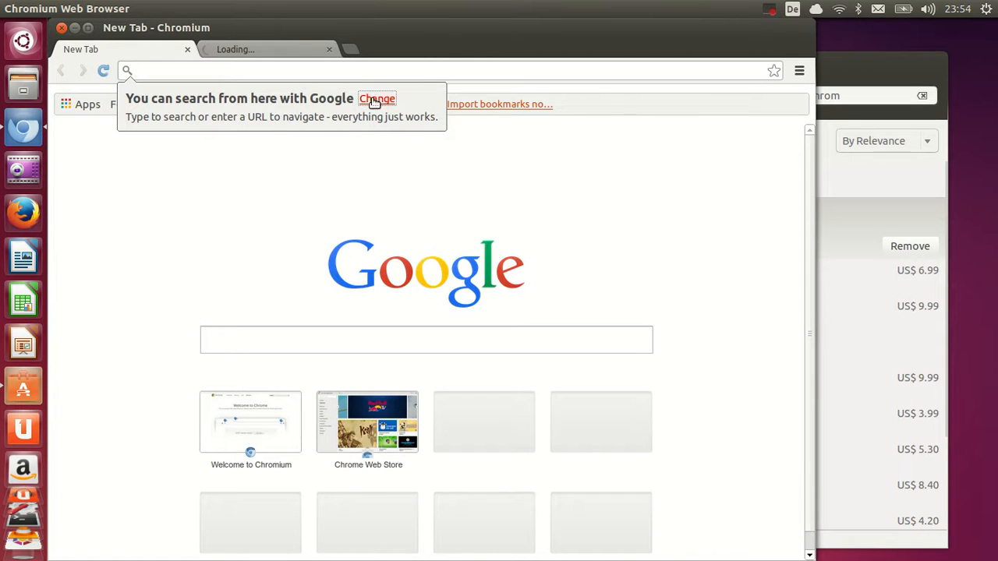
From Chromium's new-tab Google notice, go to the default search engine settings
click(377, 98)
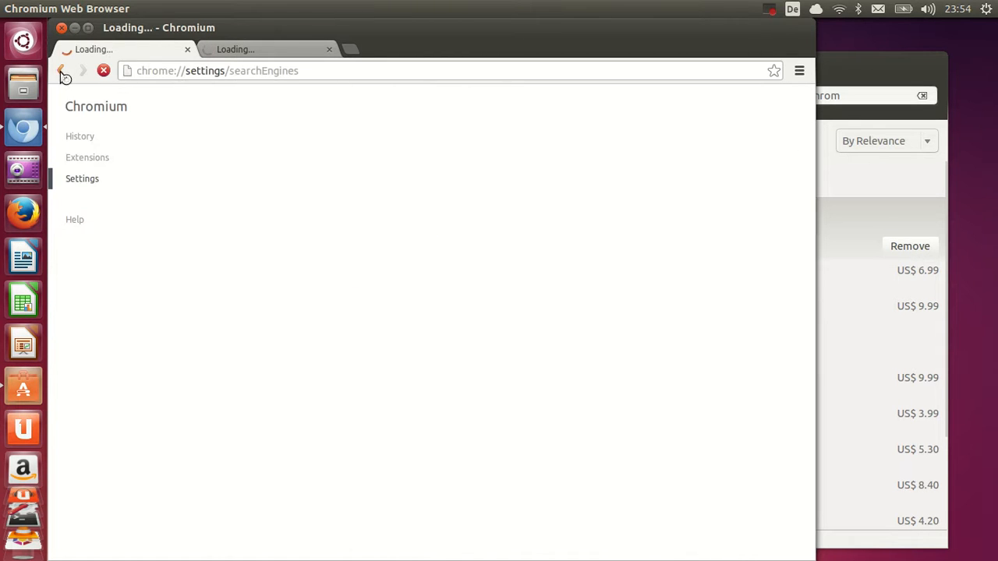